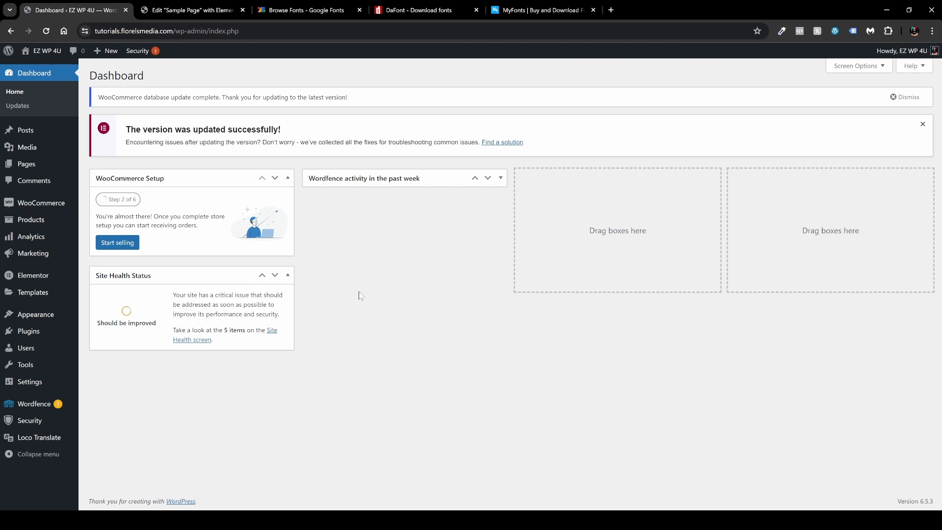
mouse_move(359, 302)
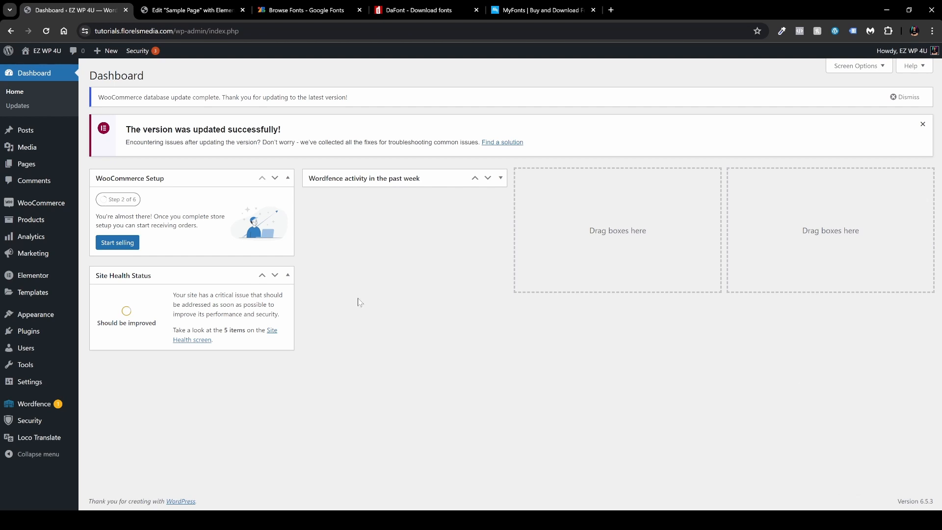
mouse_move(328, 270)
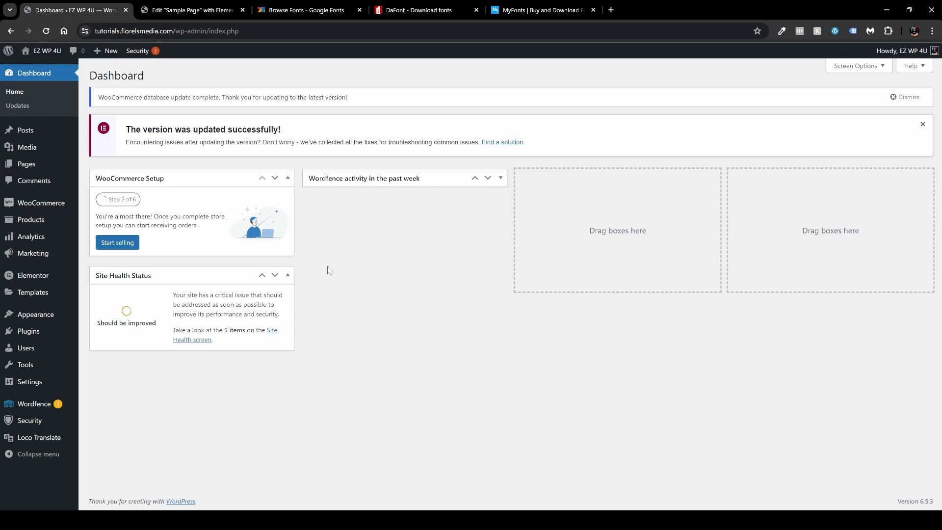
Show the font family list for the Contact Us Now! heading, currently set to Assistant.
click(191, 10)
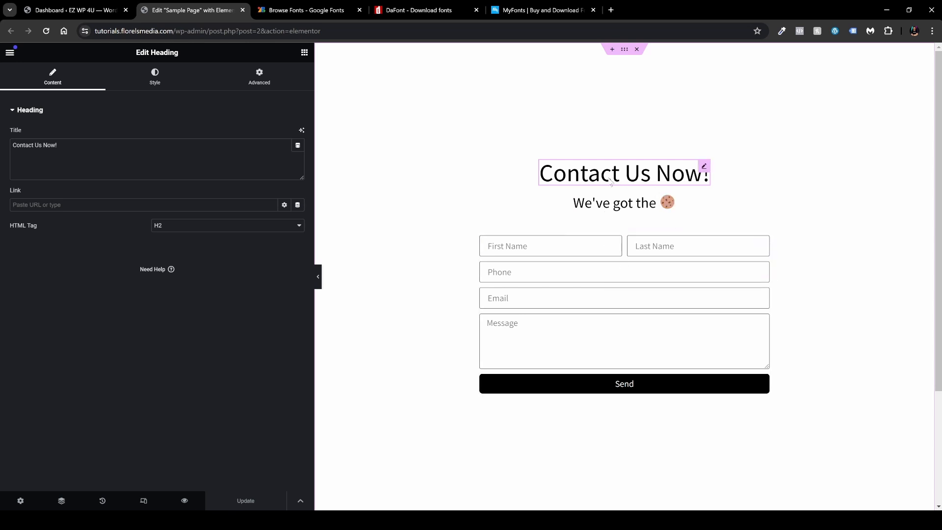
mouse_move(704, 166)
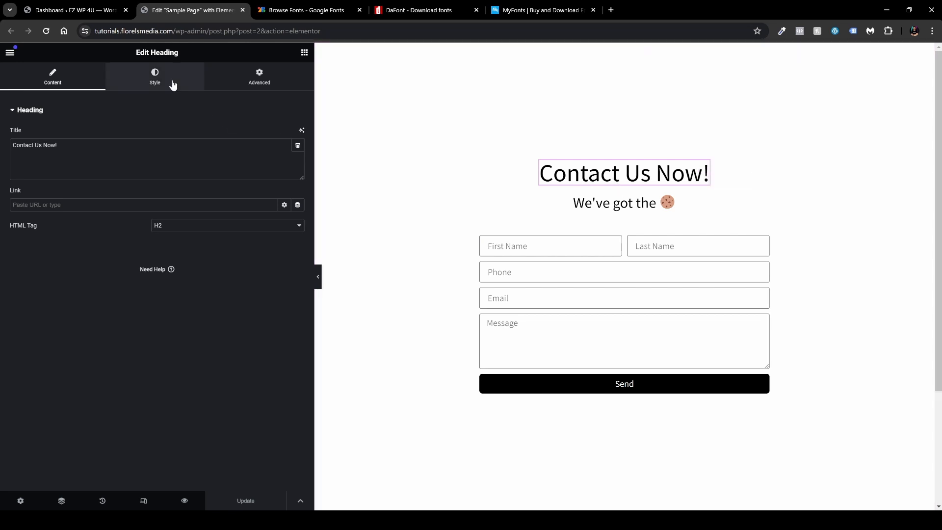
click(154, 77)
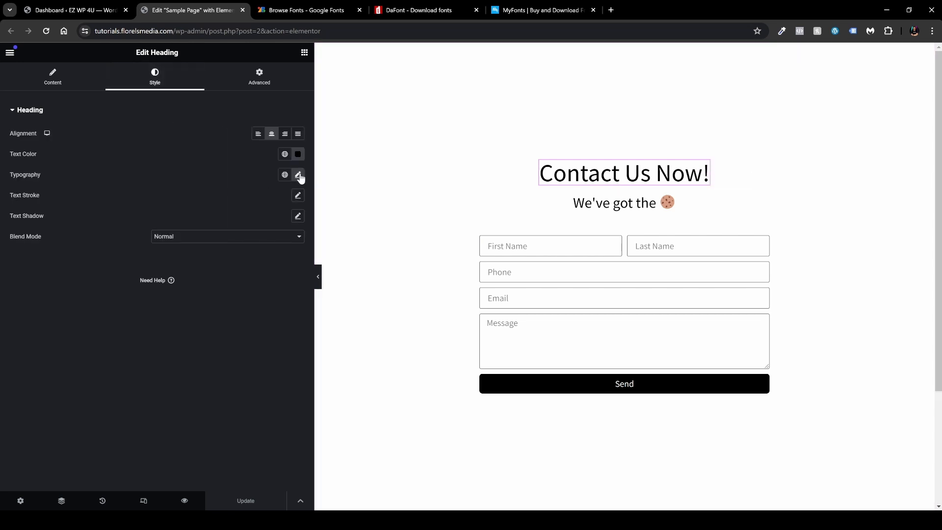
click(298, 175)
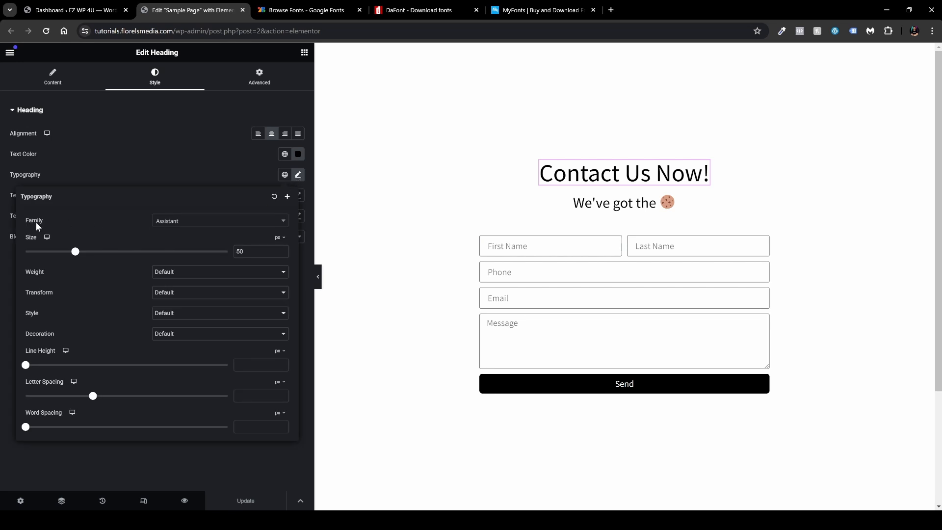
click(219, 220)
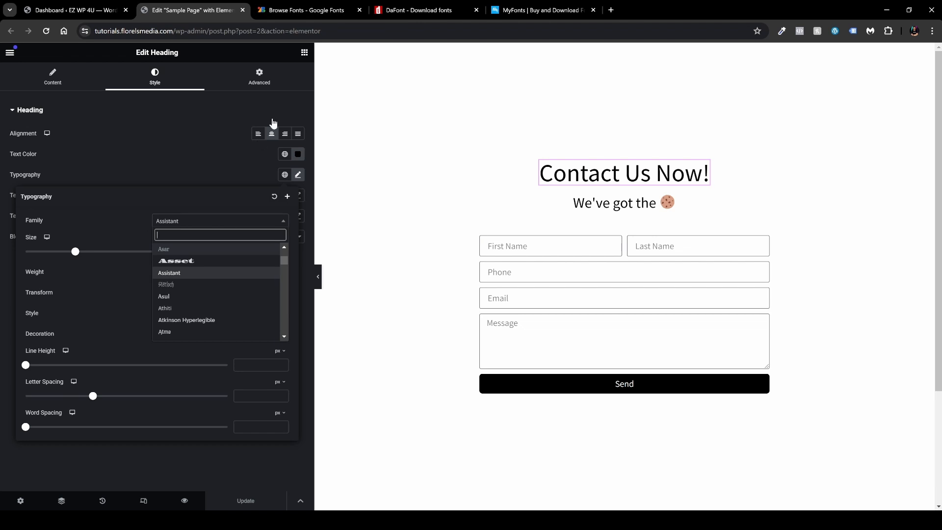
View Jacquard 12 on Google Fonts and confirm Elementor's font list has no Jacquard.
click(306, 9)
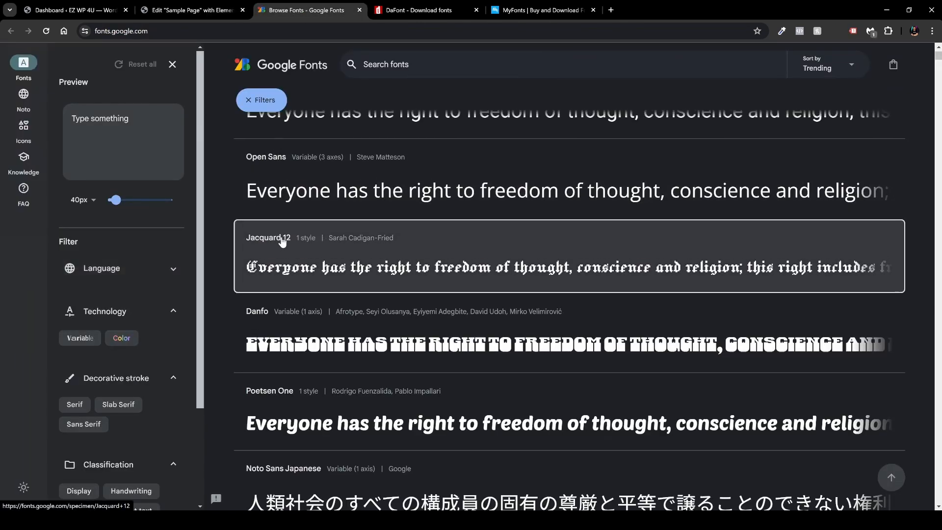
click(267, 237)
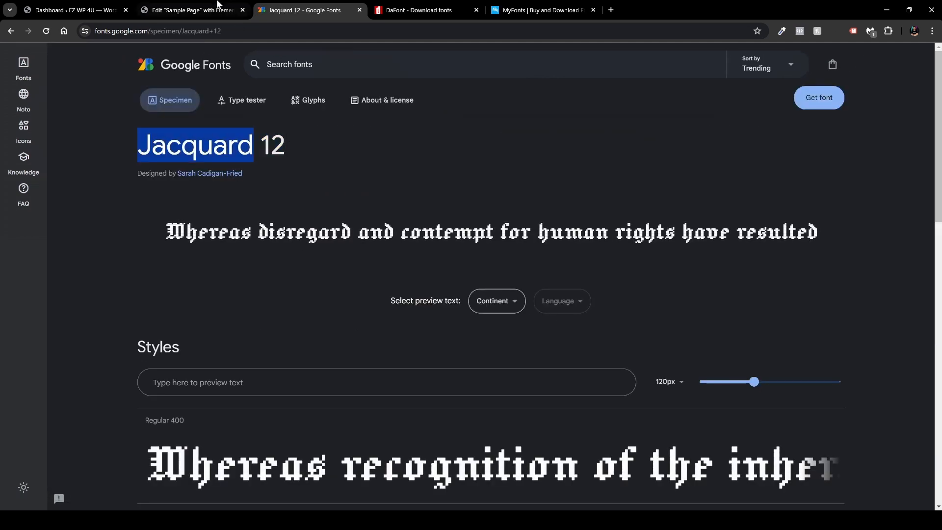
click(193, 10)
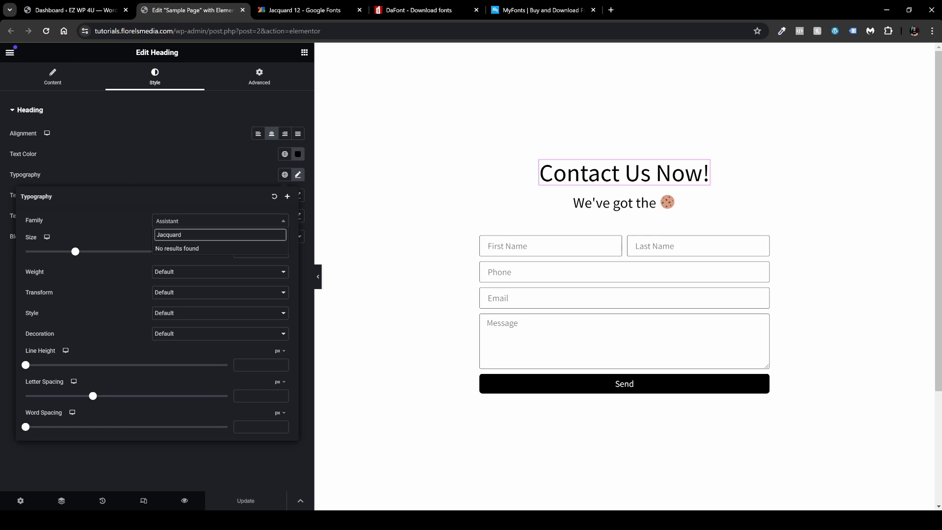
click(306, 10)
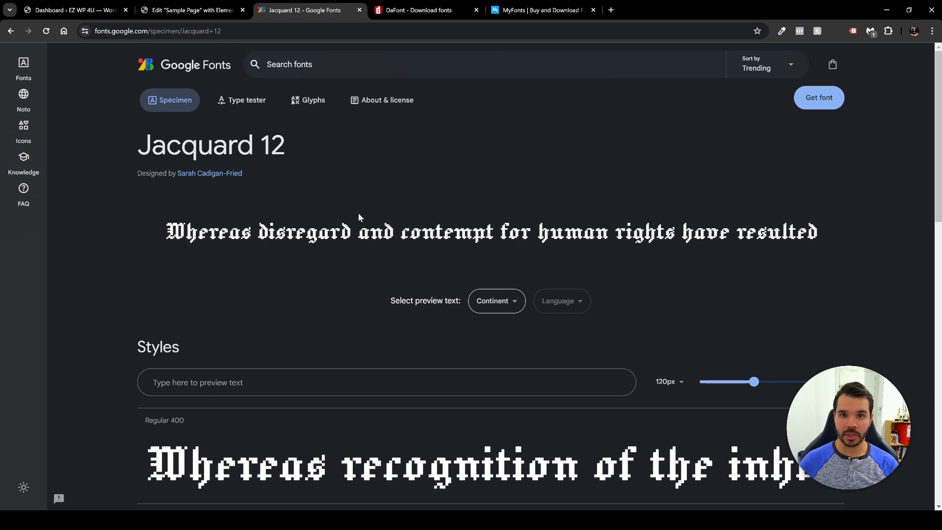
mouse_move(142, 46)
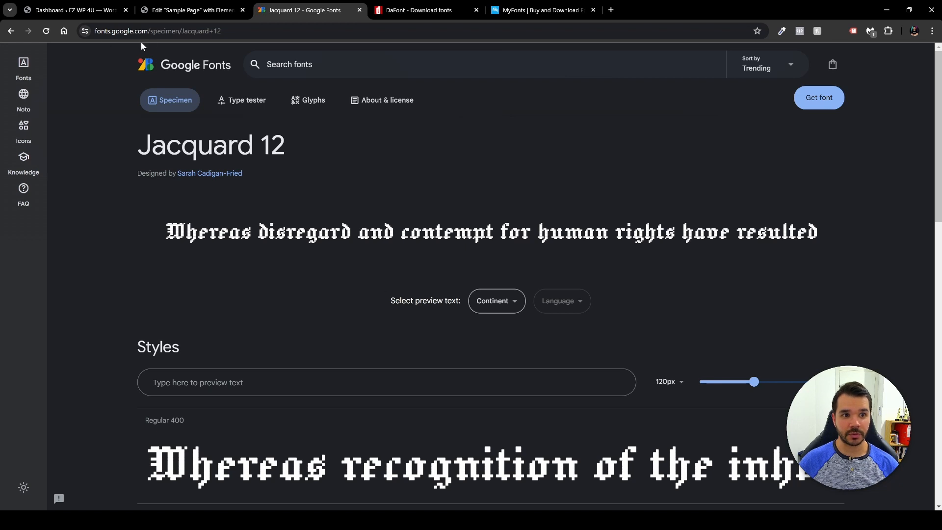
mouse_move(422, 76)
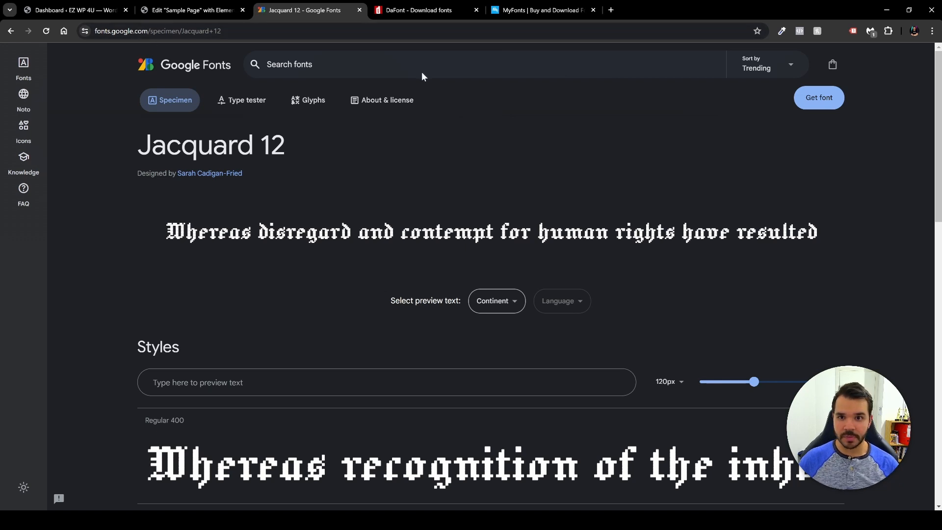
mouse_move(428, 77)
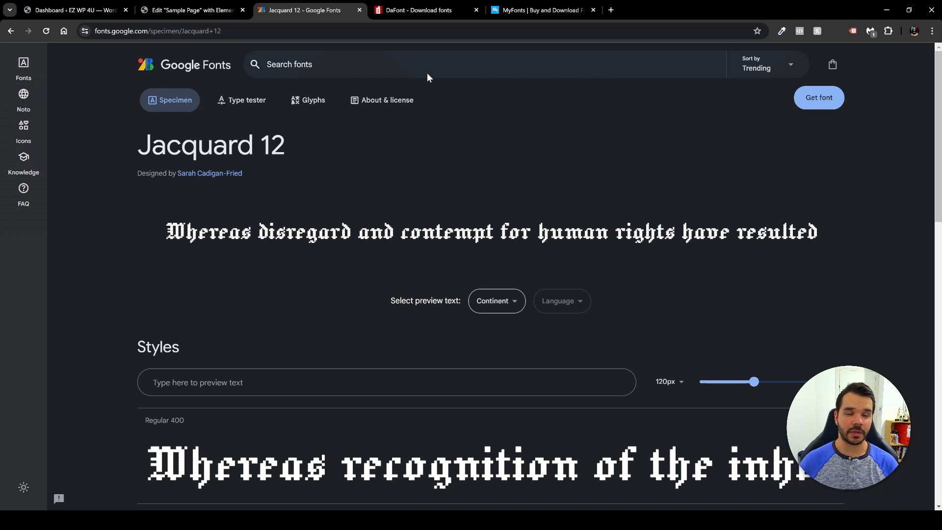
Browse DaFont's Fancy > Old School category, then move on to MyFonts.
click(414, 10)
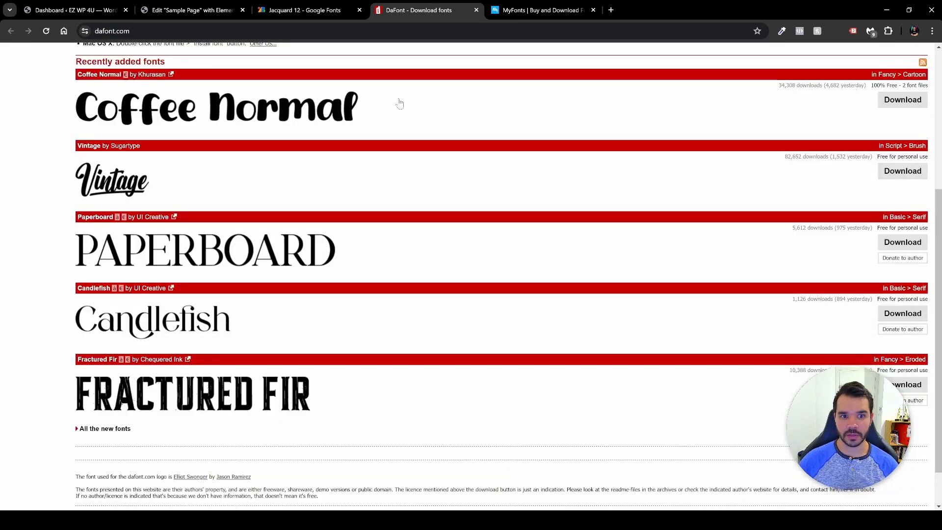
scroll(up, 3)
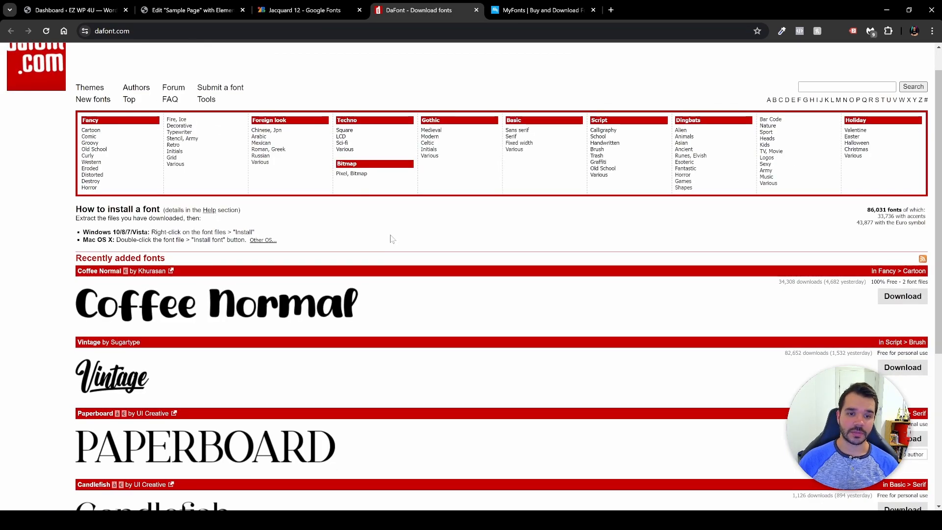
scroll(down, 3)
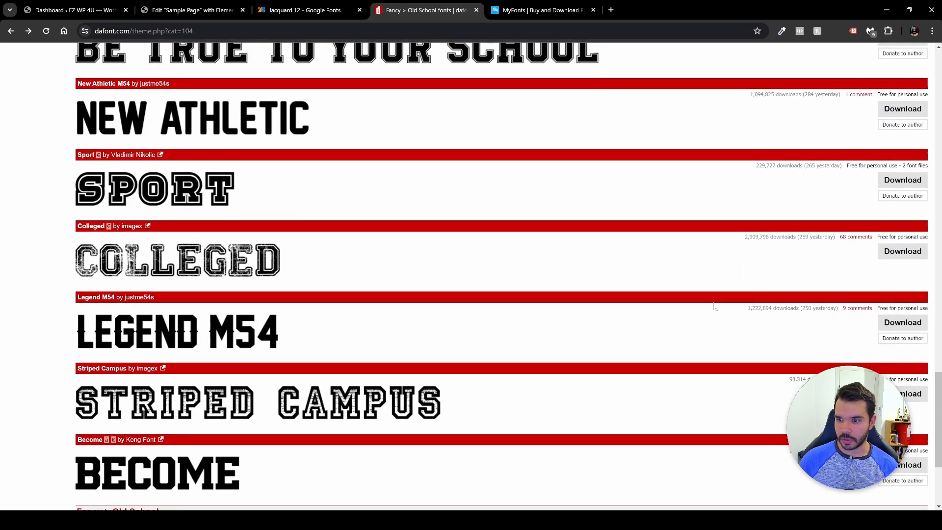
scroll(down, 3)
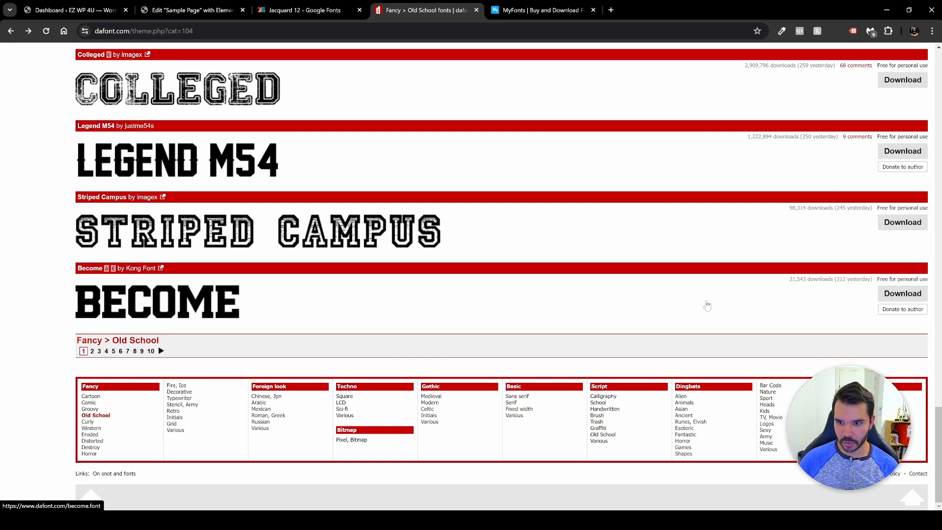
scroll(up, 3)
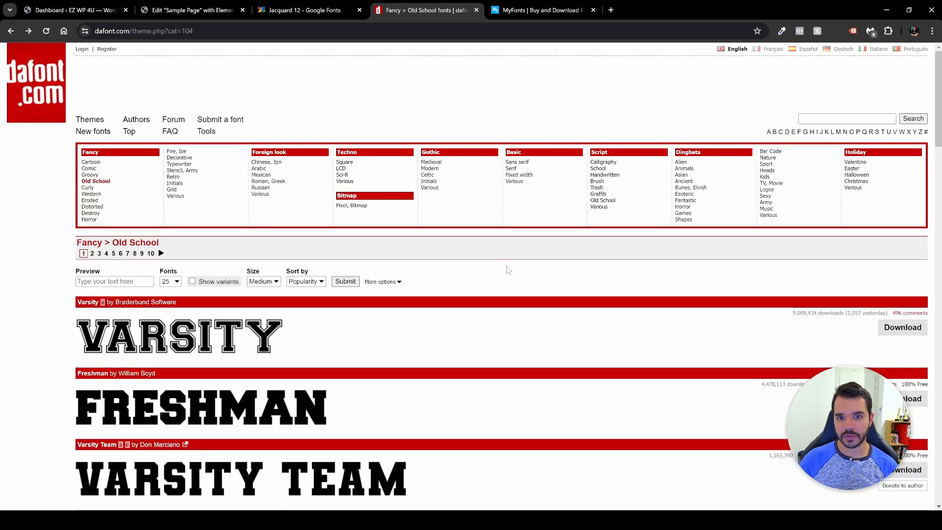
click(541, 10)
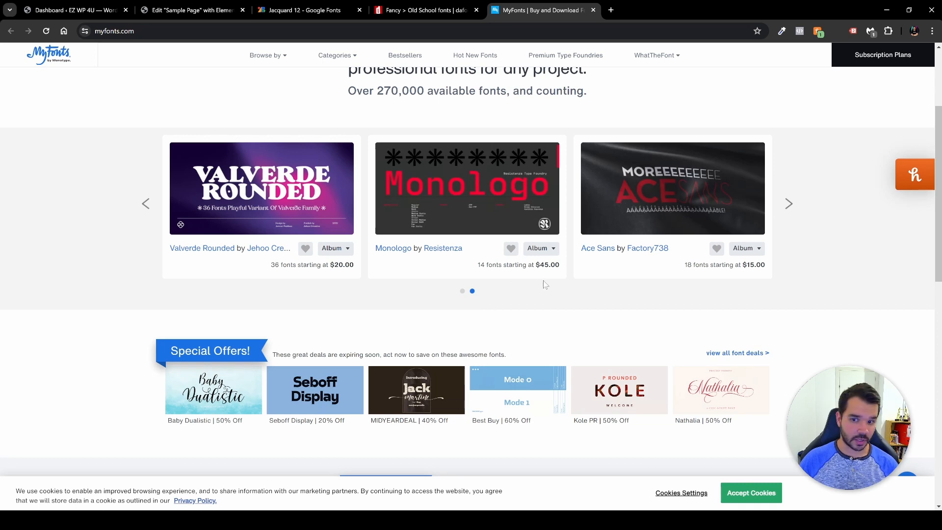
mouse_move(627, 273)
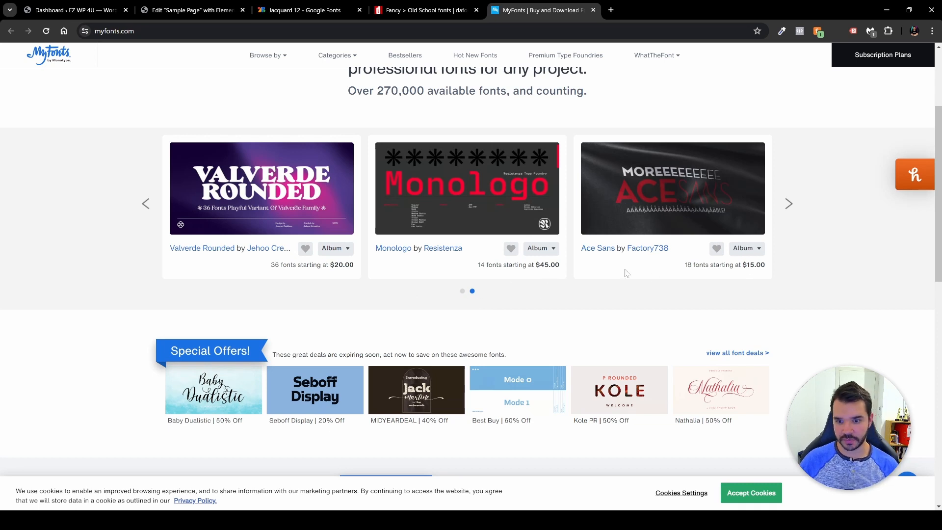
scroll(down, 3)
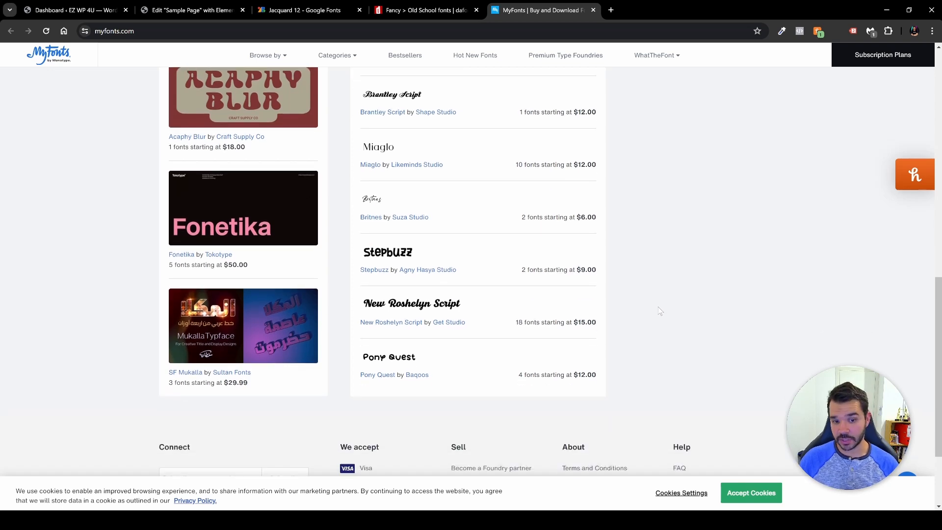
scroll(up, 3)
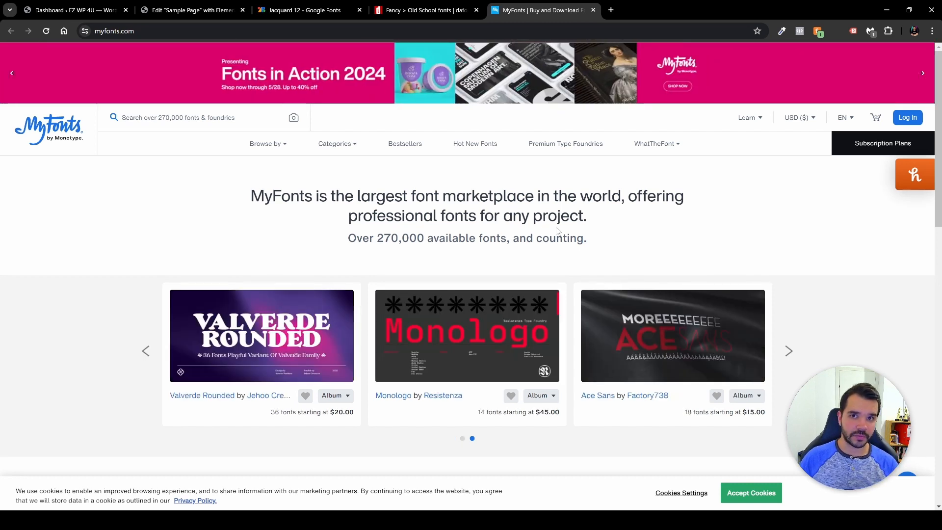
Download the Jacquard 12 family ZIP from Google Fonts and return to the WordPress dashboard.
click(301, 10)
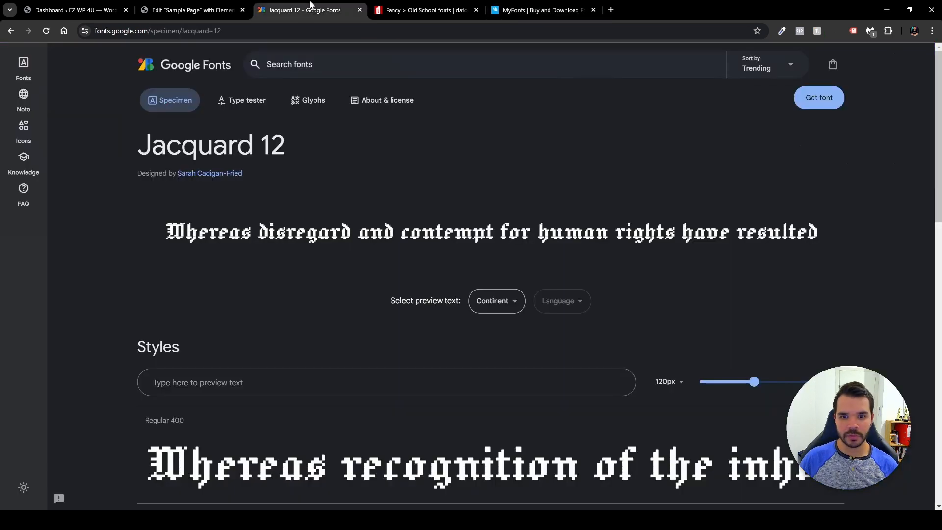
mouse_move(368, 254)
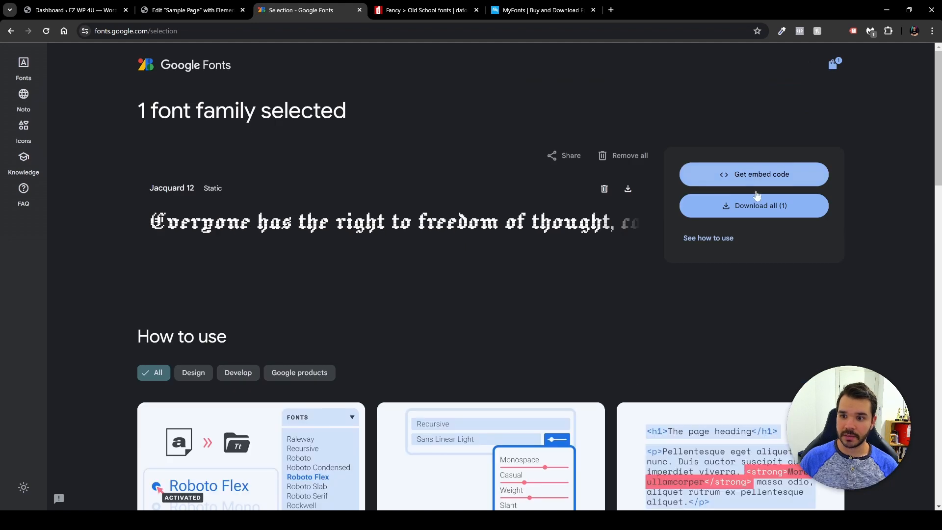
click(753, 205)
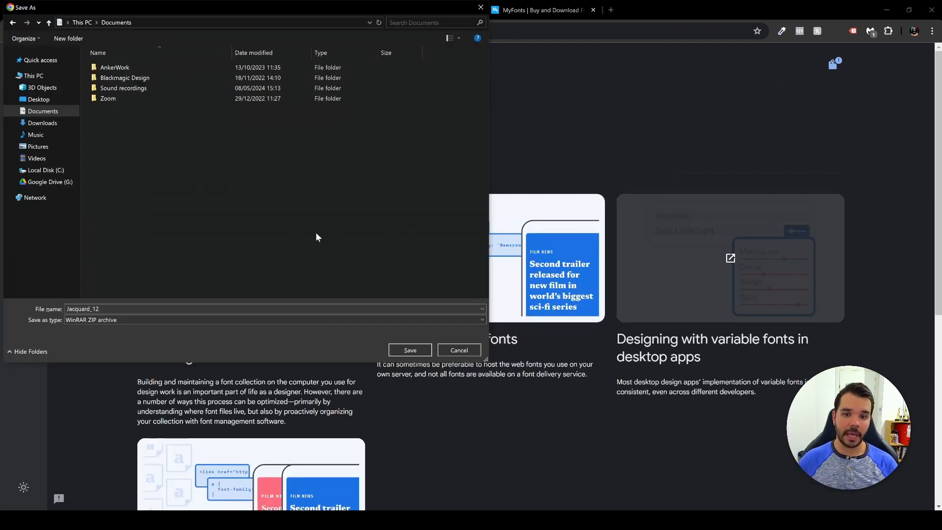
mouse_move(374, 234)
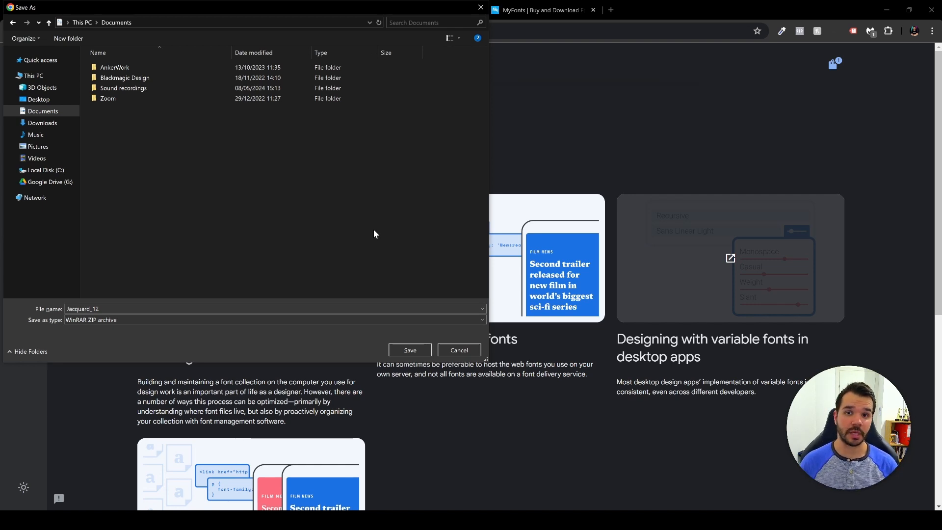
mouse_move(351, 243)
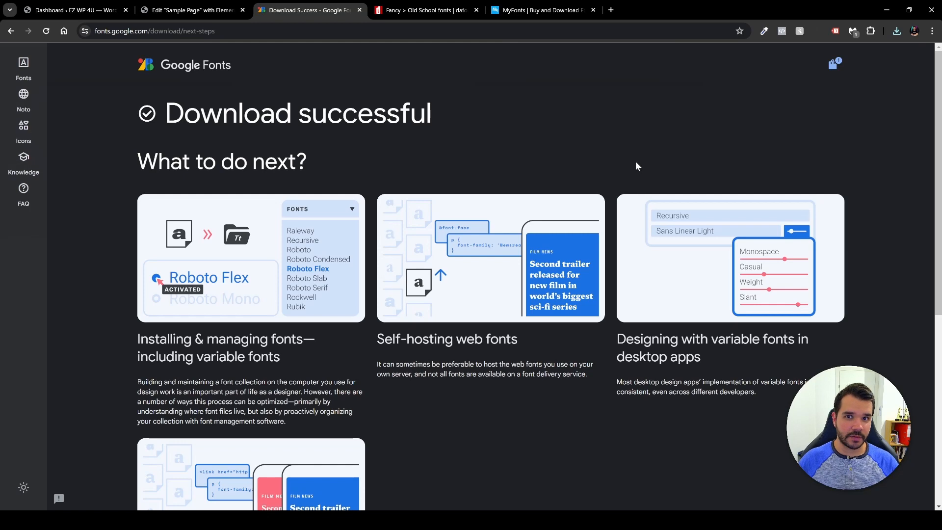
mouse_move(542, 136)
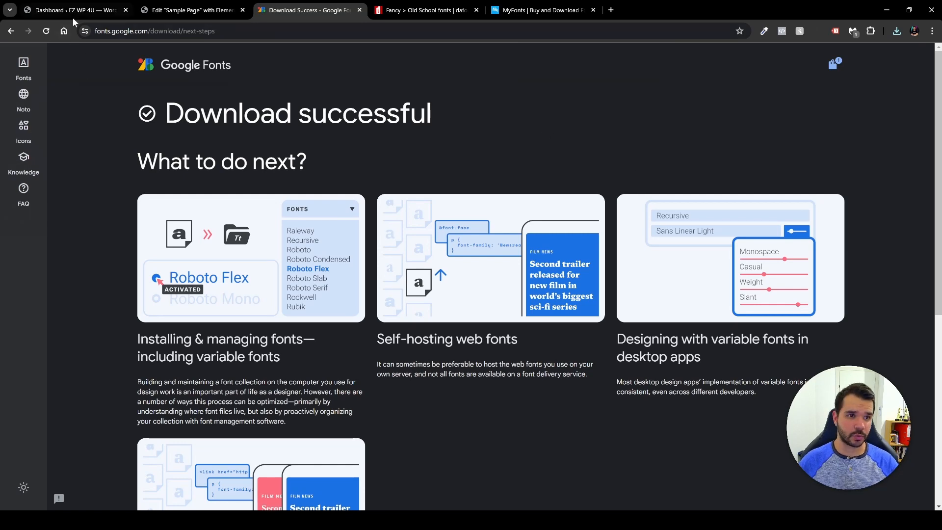
click(69, 10)
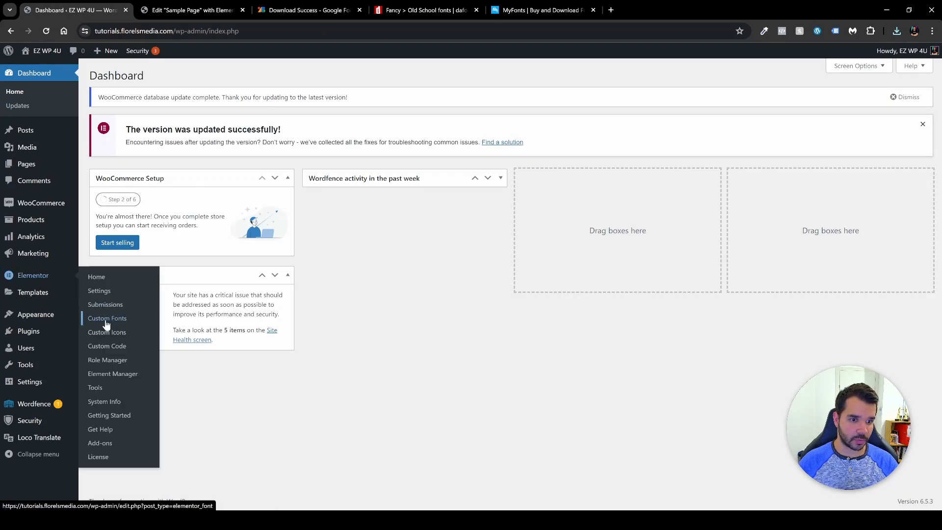
Create a custom font named Jacquard with one variation at Normal weight and Normal style.
click(107, 318)
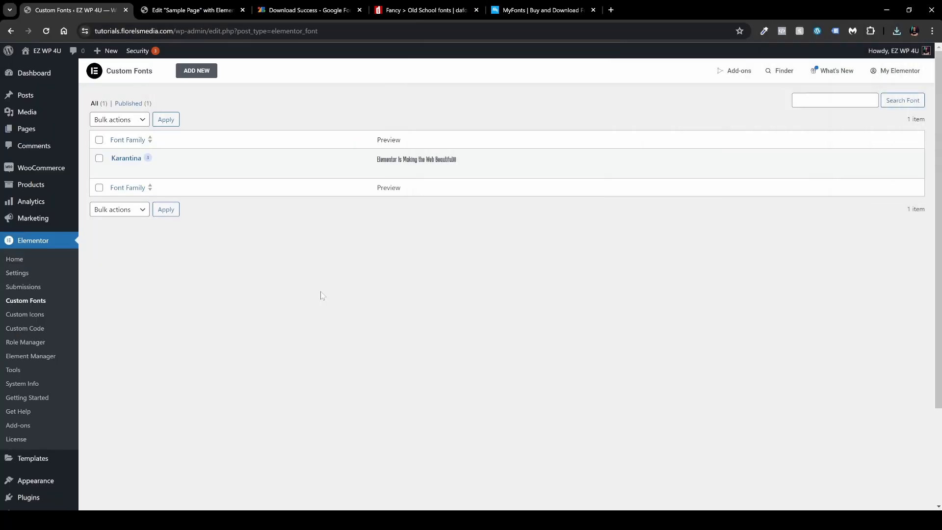
click(196, 71)
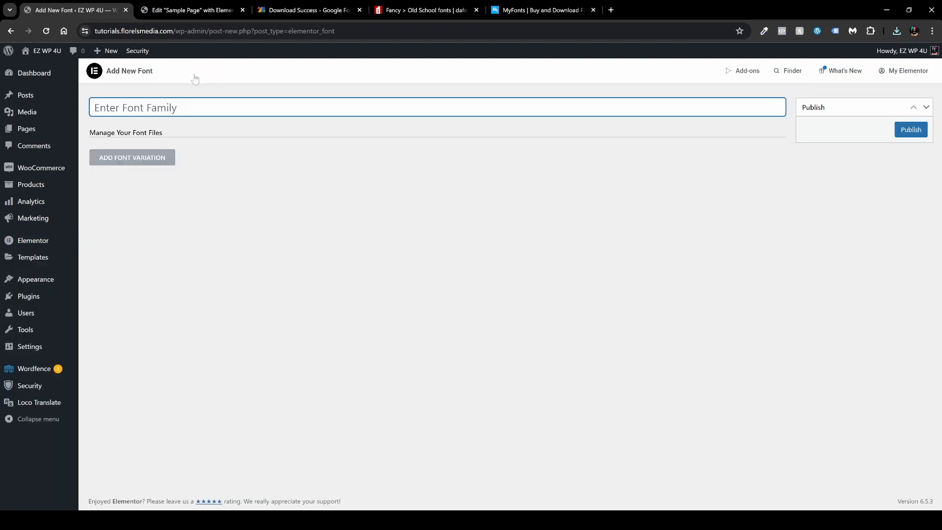
text(Jacquard)
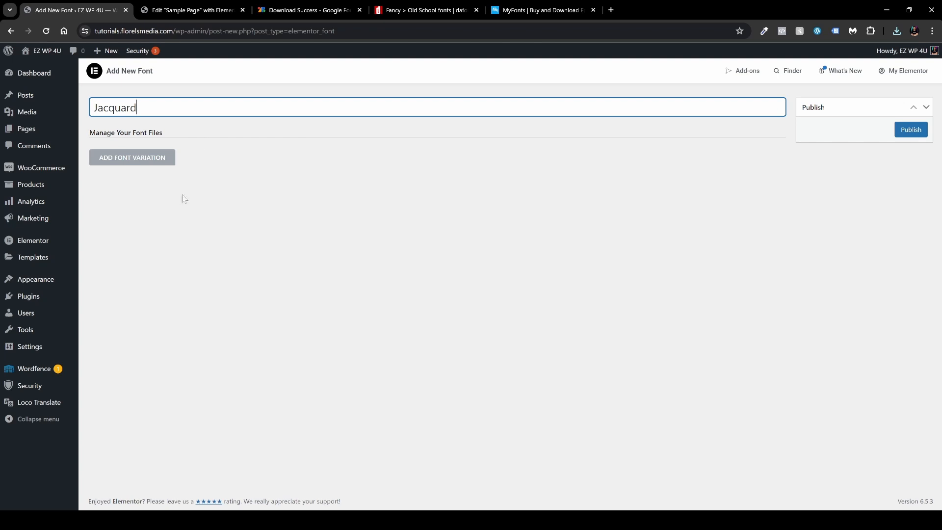
click(132, 157)
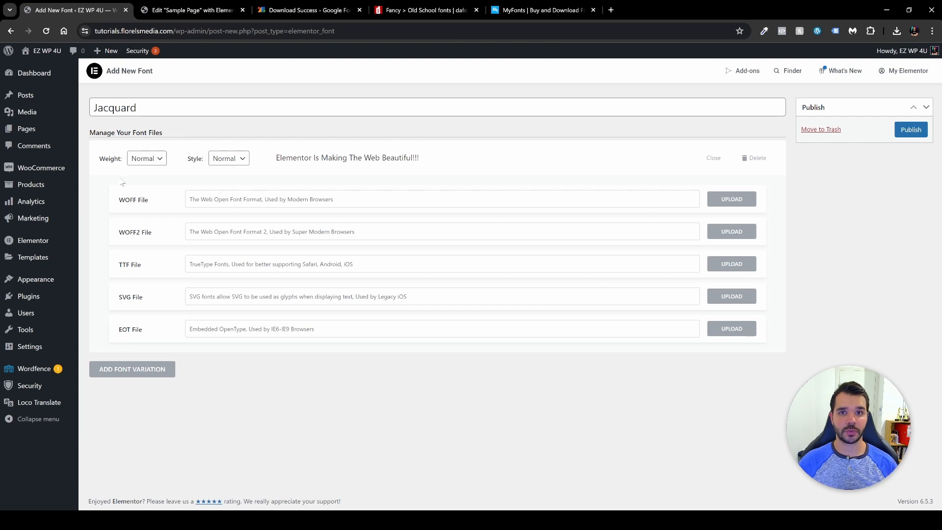
click(146, 158)
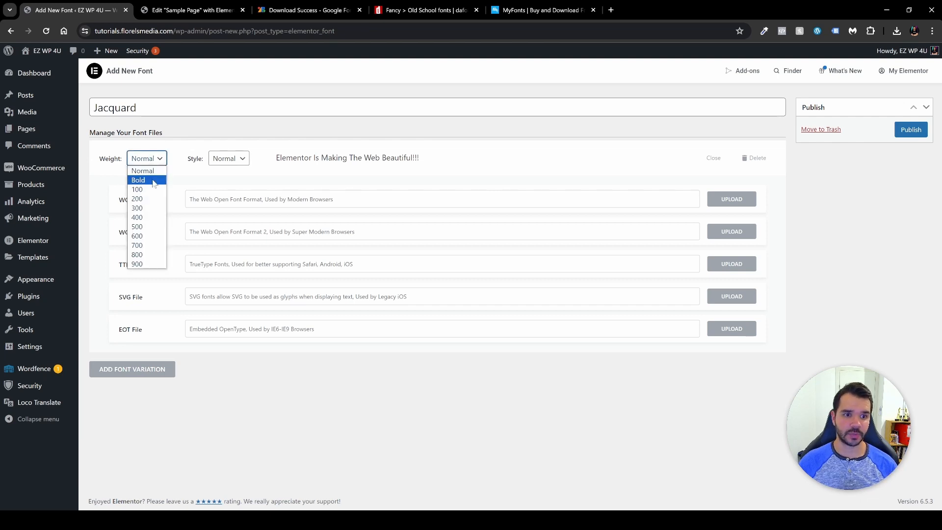
mouse_move(244, 176)
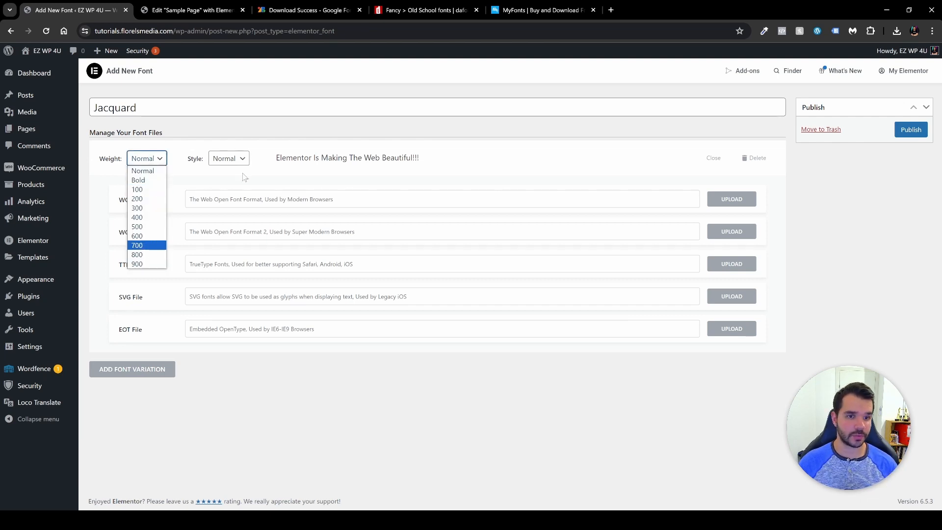
click(229, 157)
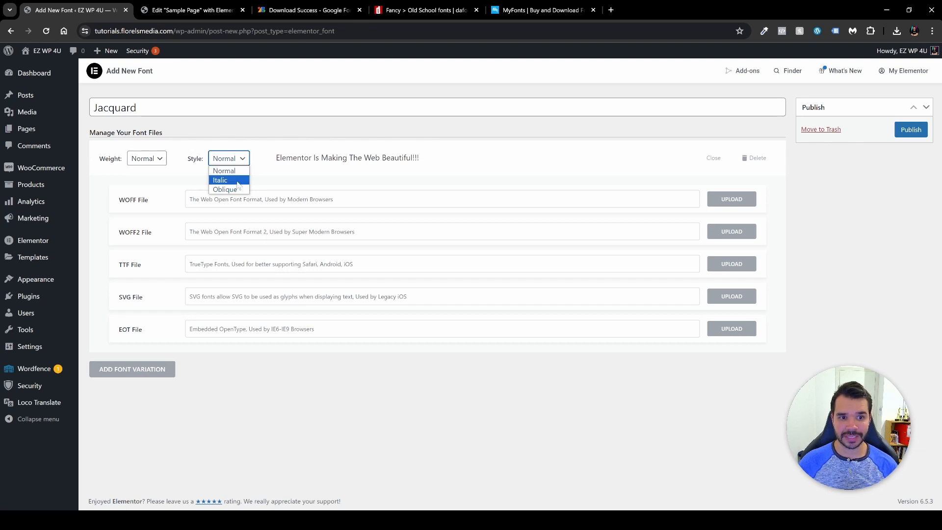
click(229, 158)
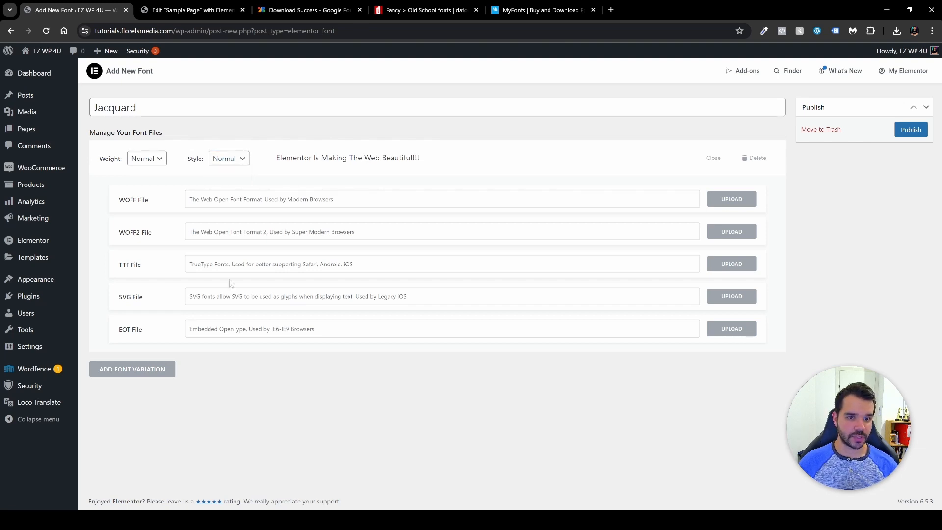
mouse_move(166, 276)
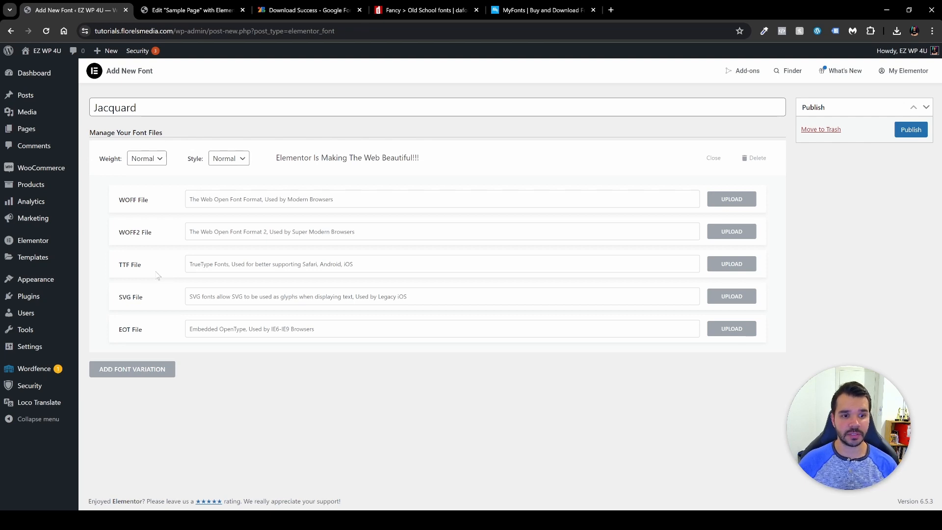
mouse_move(228, 277)
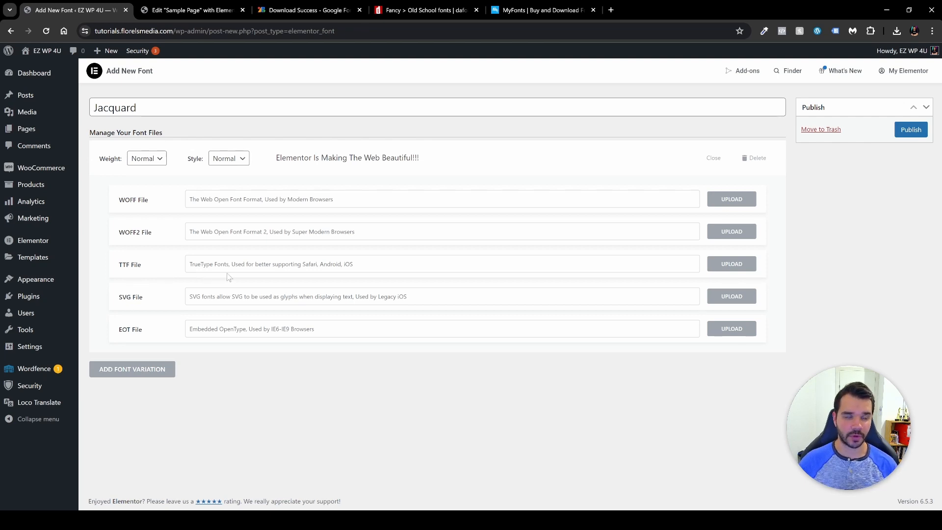
mouse_move(731, 264)
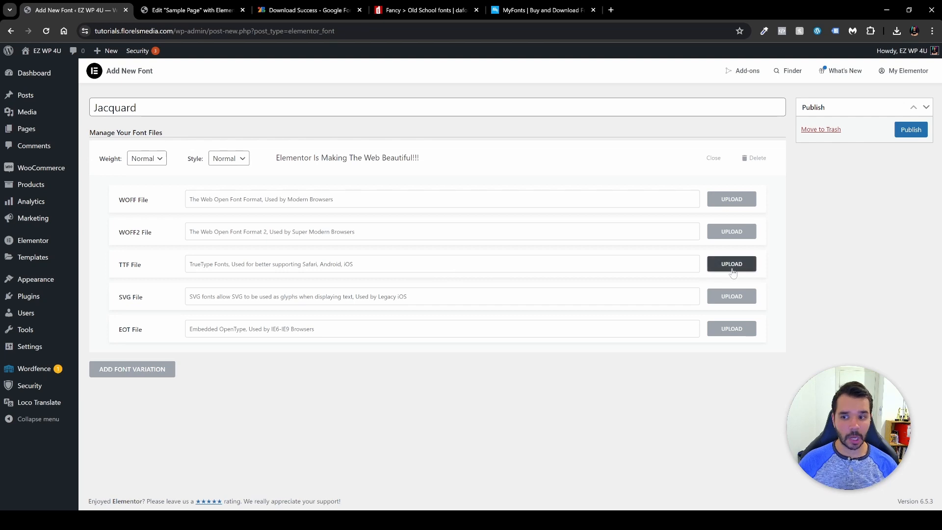
Extract the Jacquard_12 ZIP and choose Jacquard12-Regular.ttf as the variation's TTF upload.
click(731, 264)
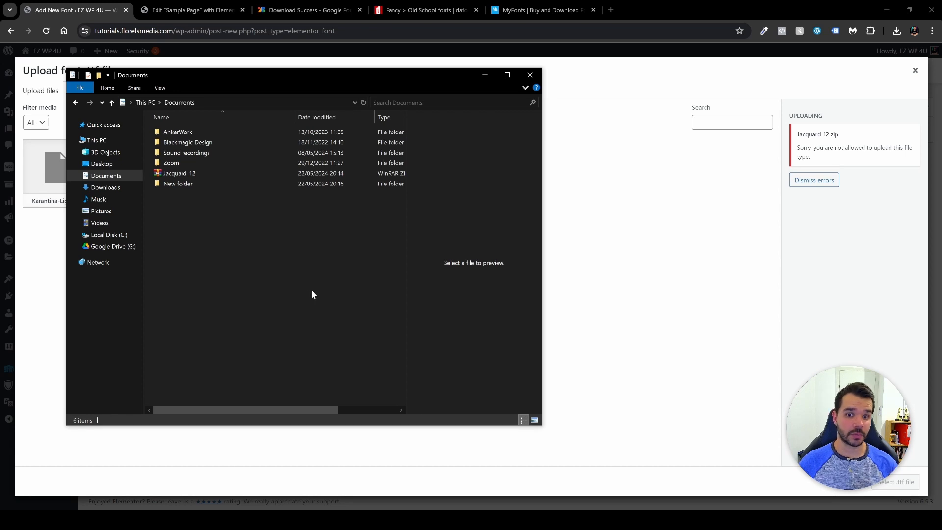
mouse_move(275, 250)
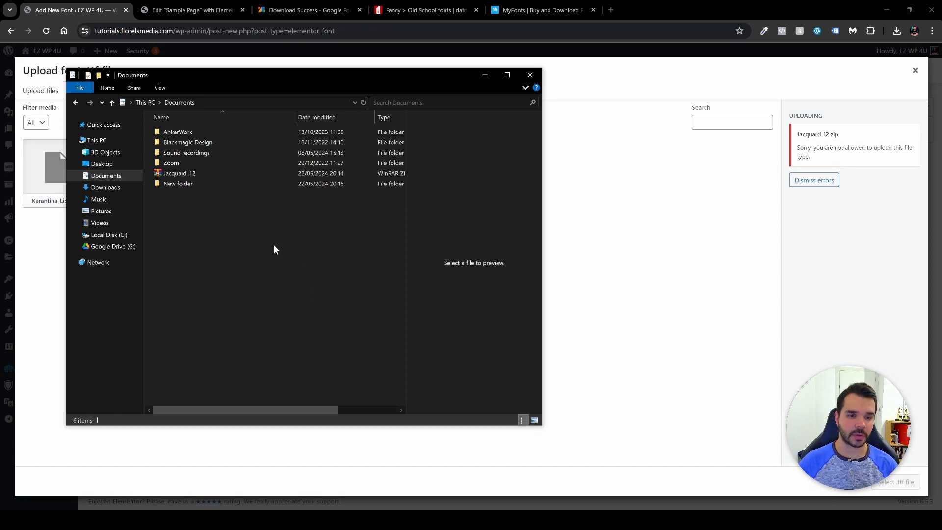
click(179, 173)
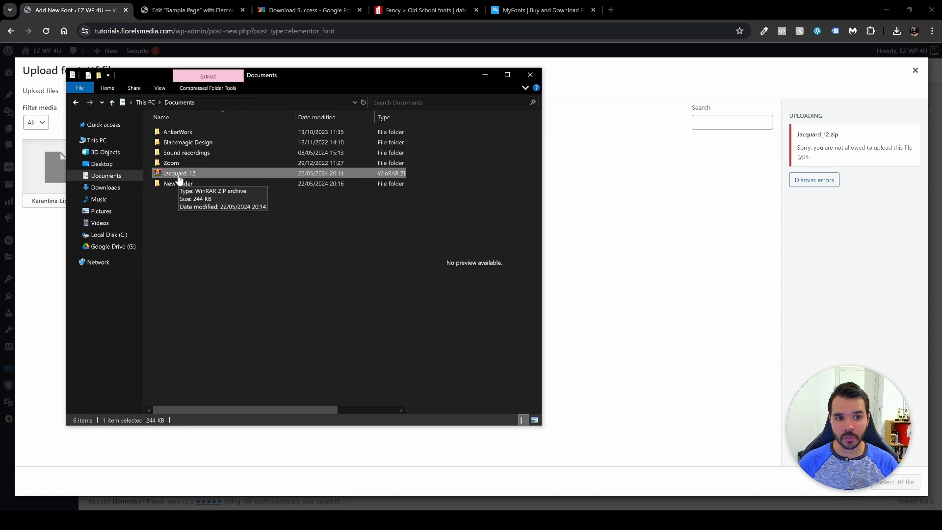
right_click(178, 172)
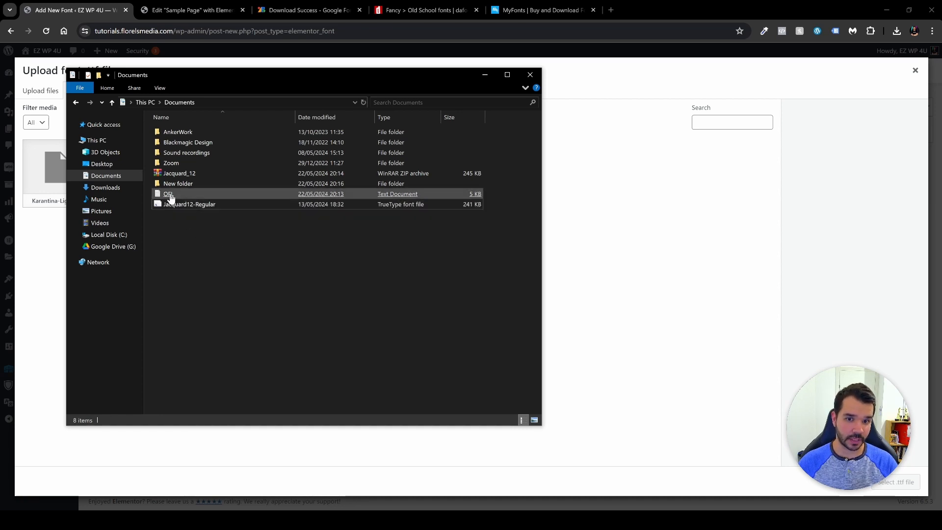
click(189, 204)
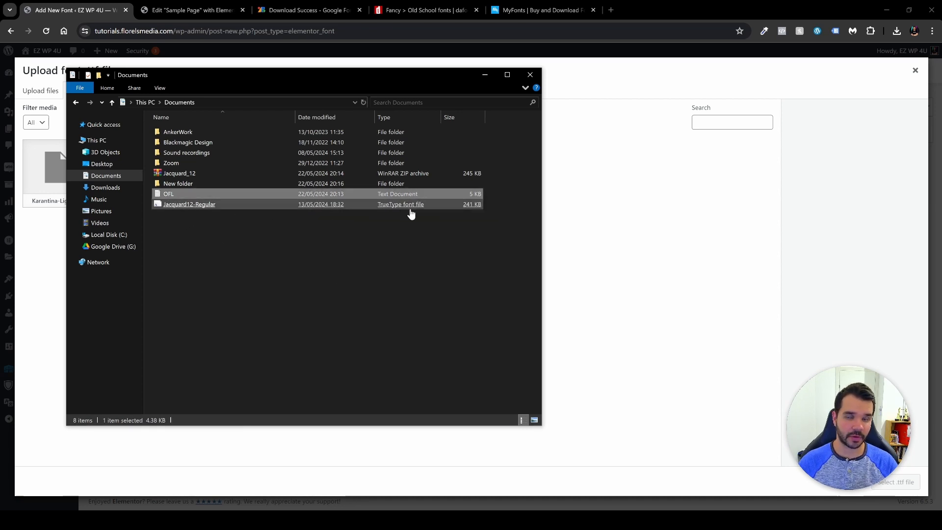
click(189, 204)
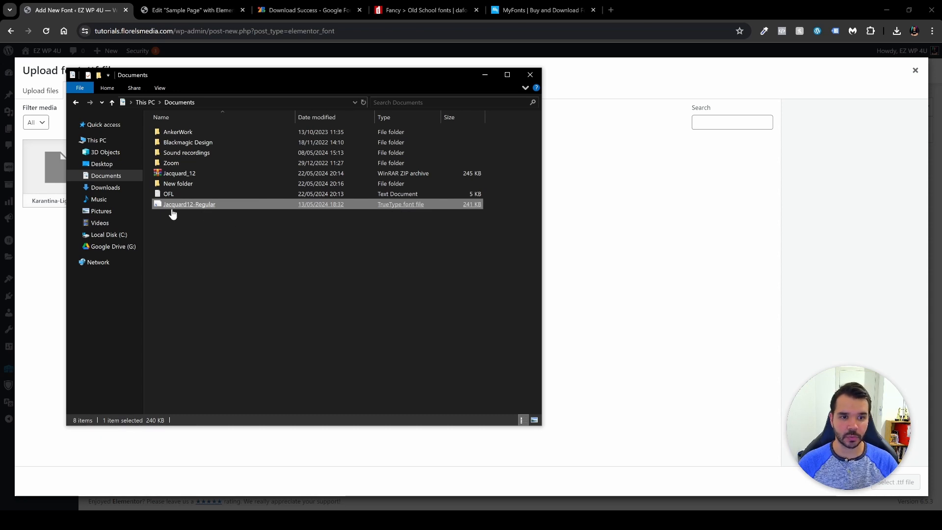
mouse_move(208, 213)
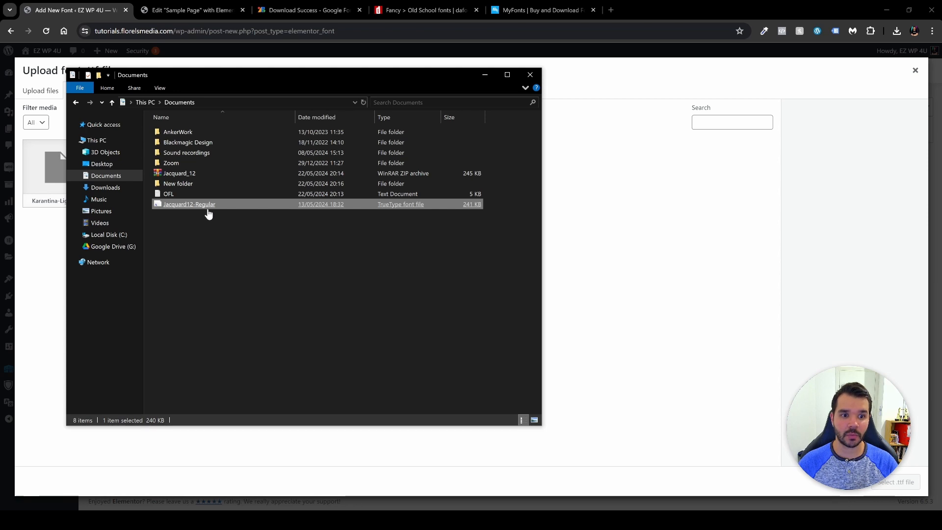
mouse_move(210, 218)
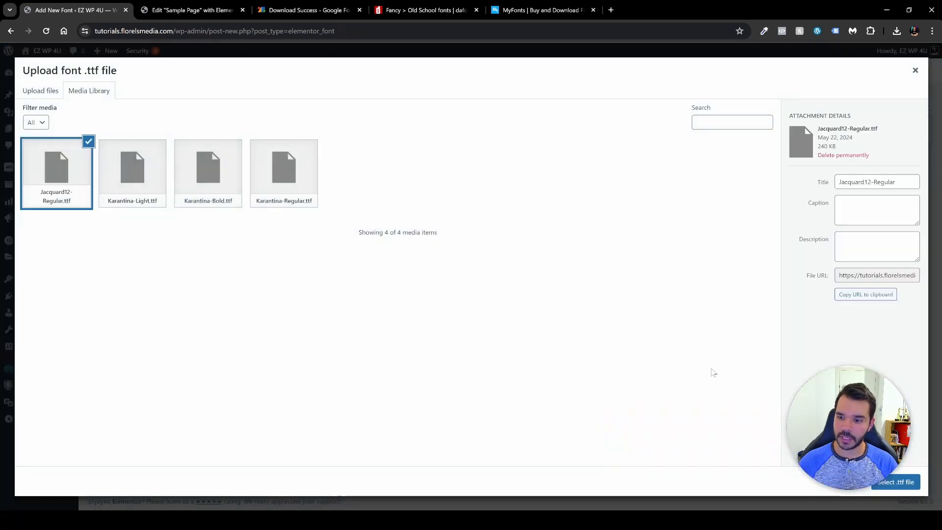
Attach Jacquard12-Regular.ttf to the variation and publish the Jacquard custom font.
click(895, 482)
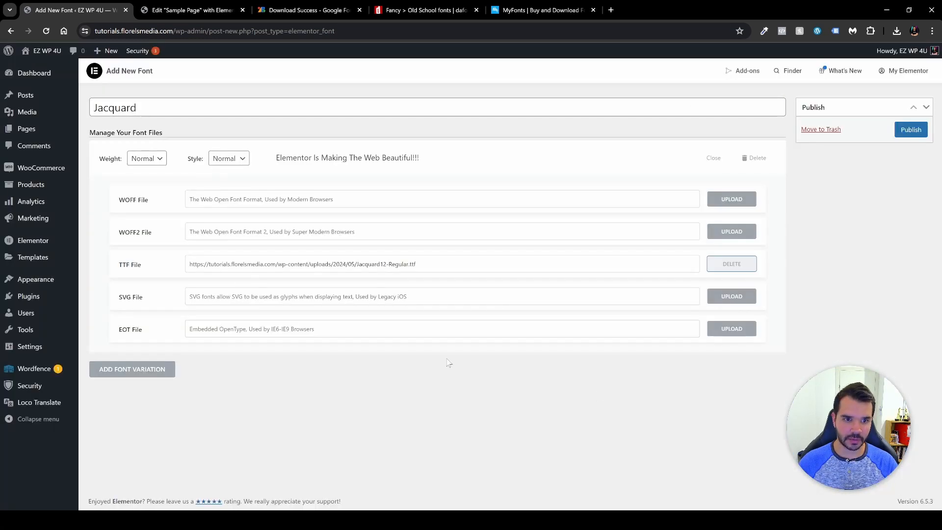
mouse_move(120, 187)
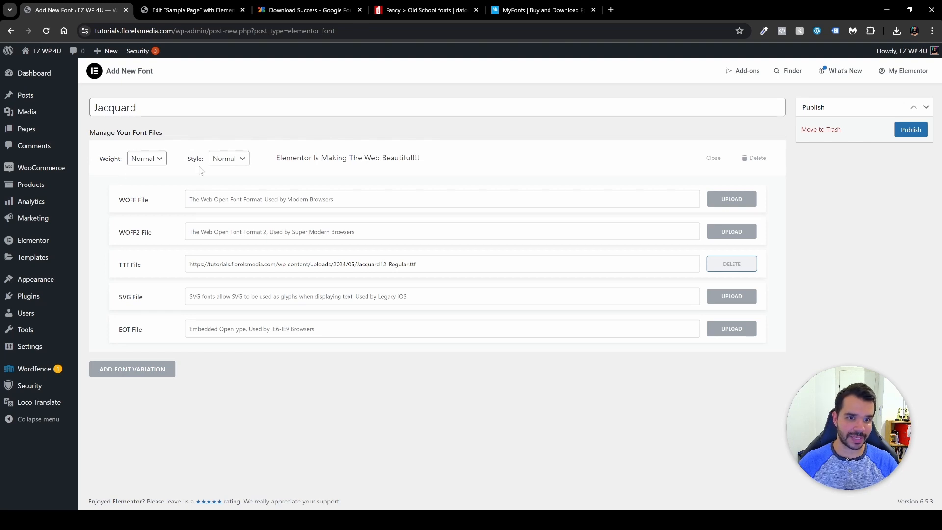
mouse_move(442, 157)
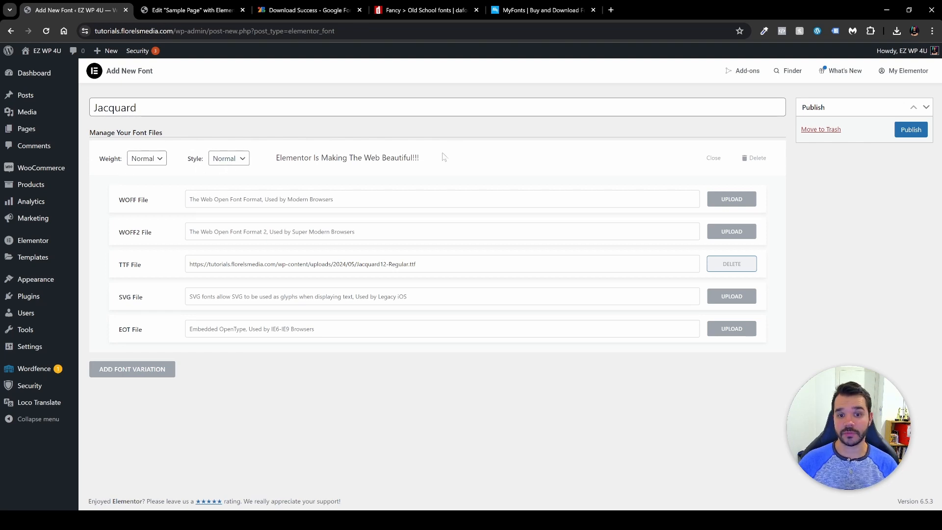
click(910, 129)
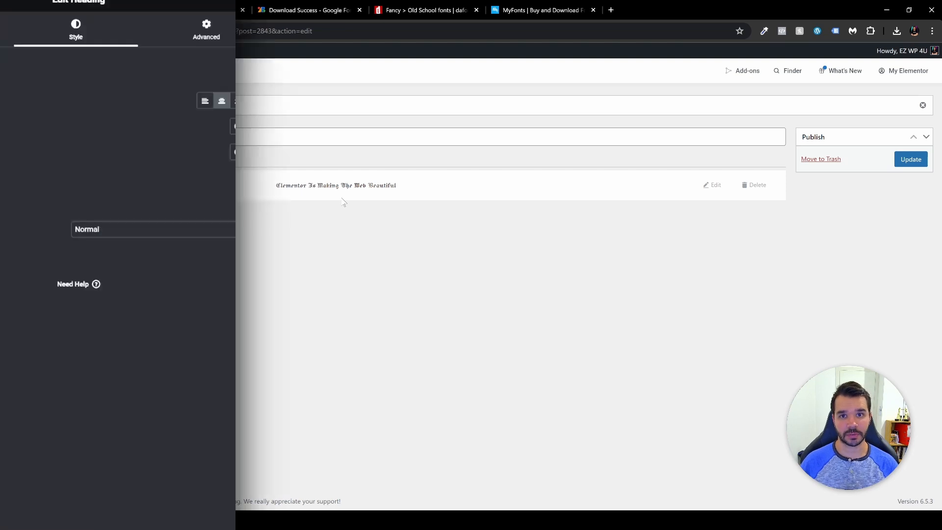
Set the Contact Us Now! heading's font family to the custom Jacquard font.
click(192, 10)
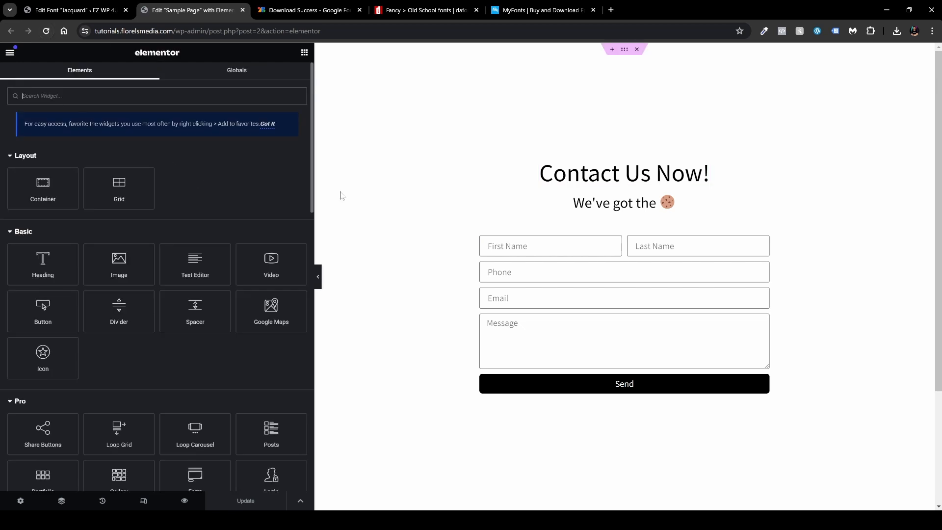
click(624, 172)
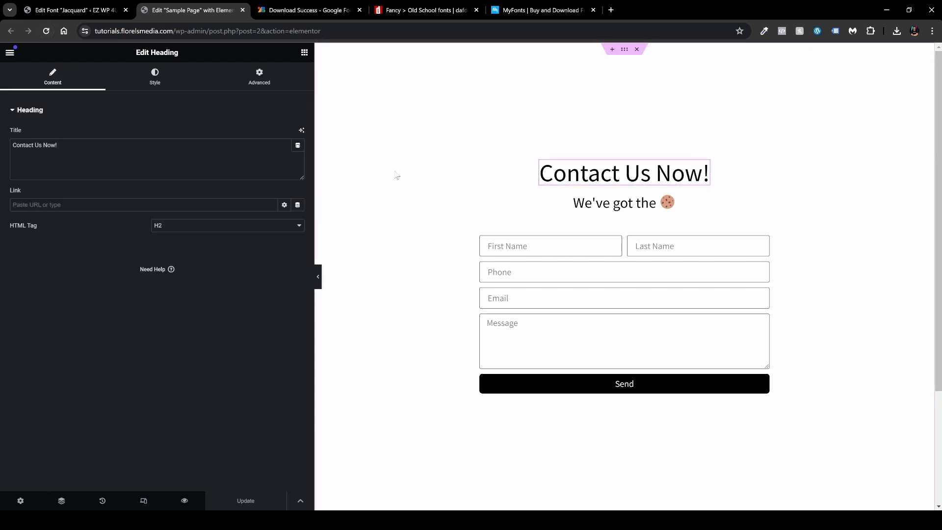
click(154, 77)
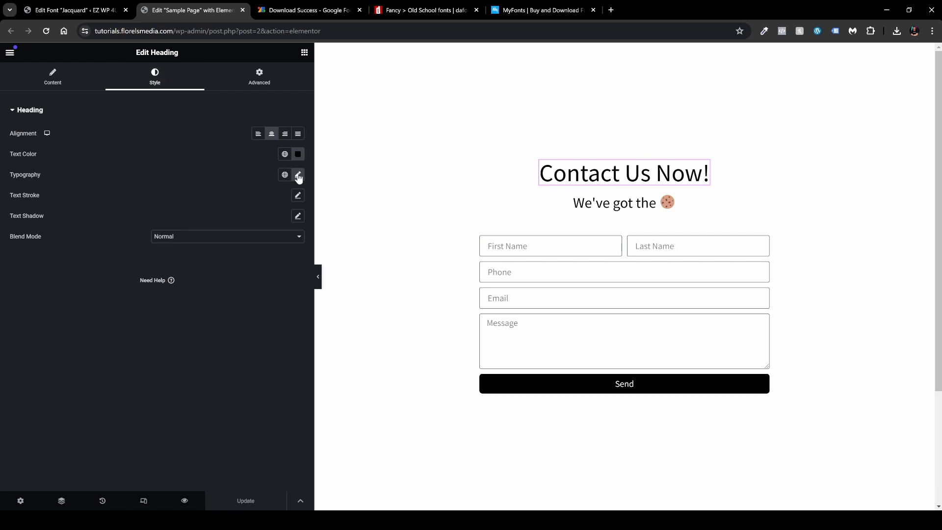
click(297, 175)
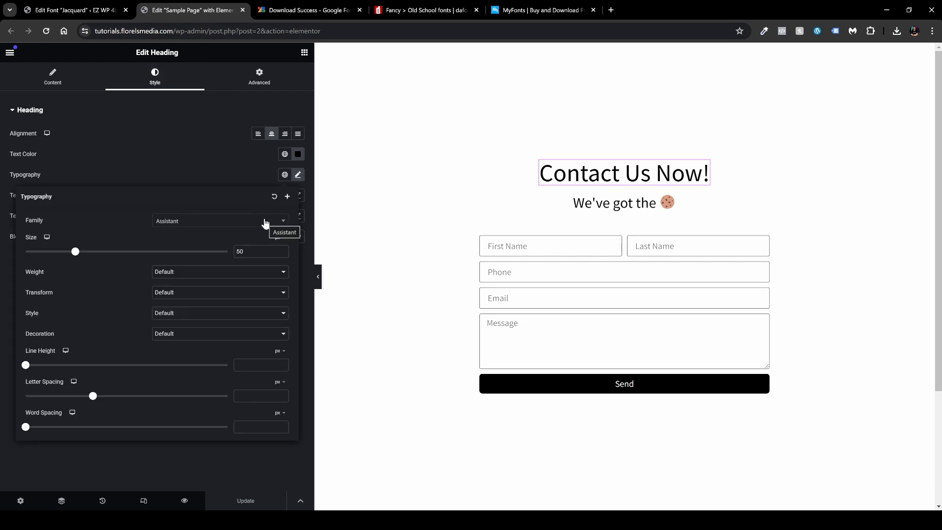
click(220, 221)
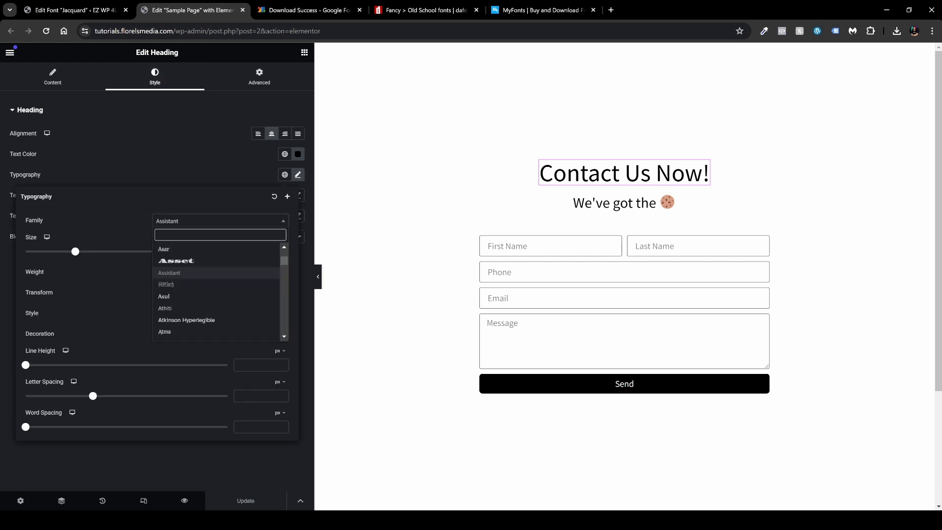
text(Jacquard)
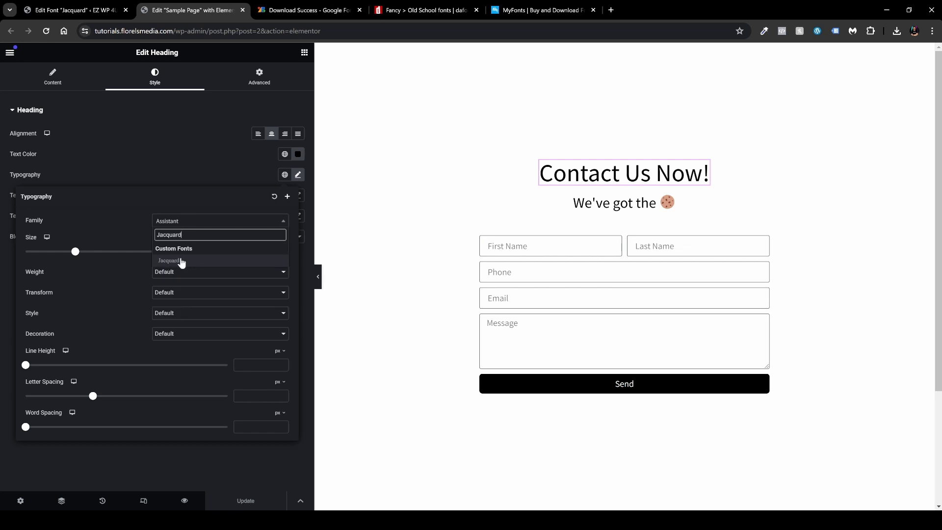
click(169, 260)
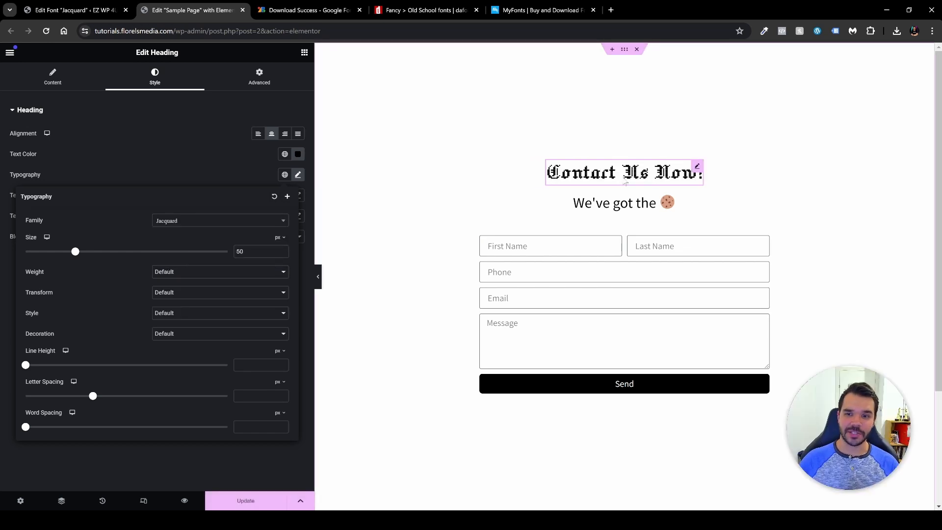